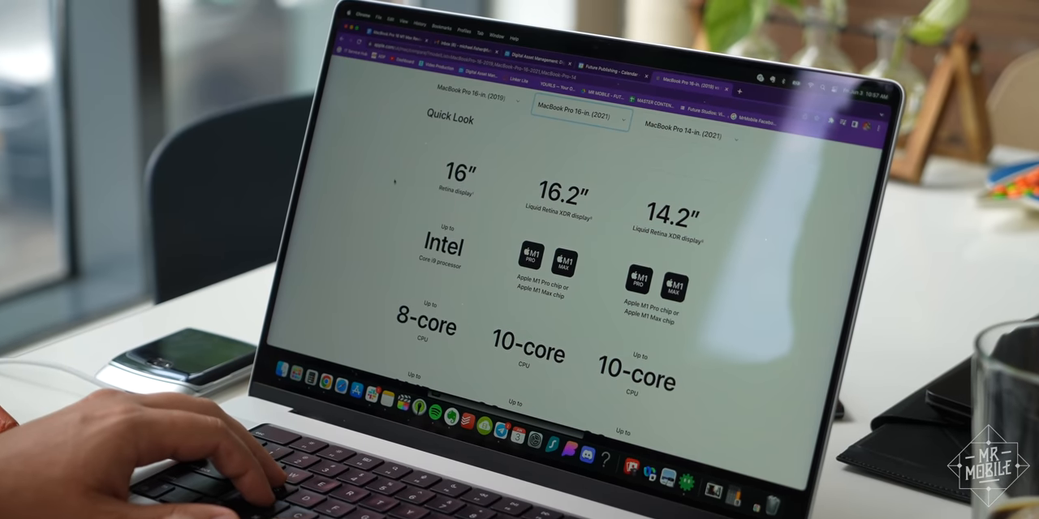
{"action": "scroll", "scroll_direction": "down", "scroll_amount": 3}
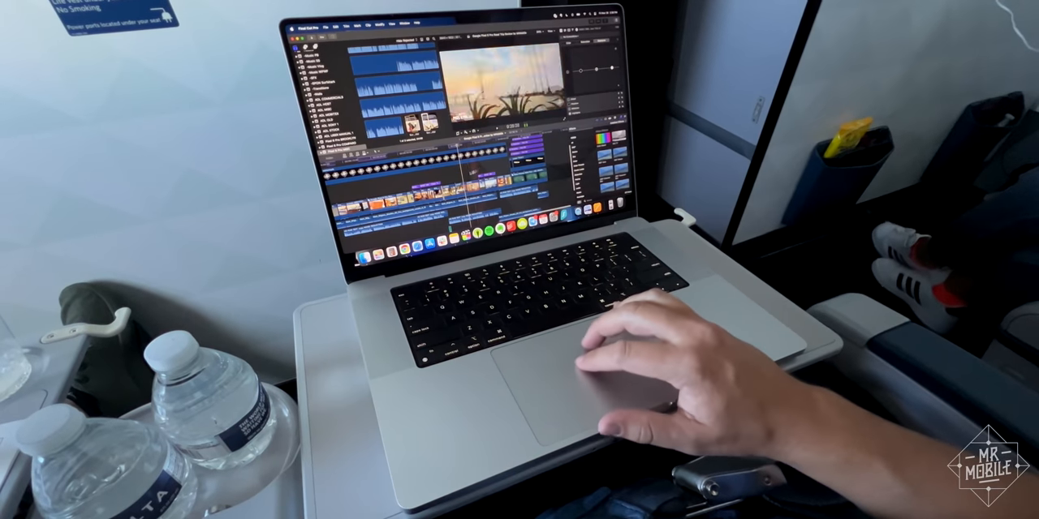
{"action": "left_click", "coordinate": [571, 192]}
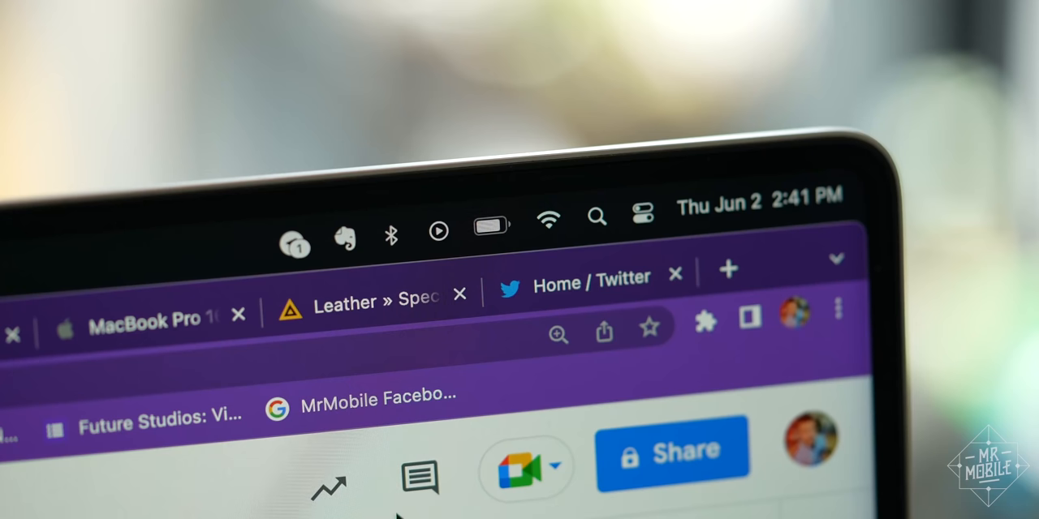
{"action": "left_click", "coordinate": [490, 224]}
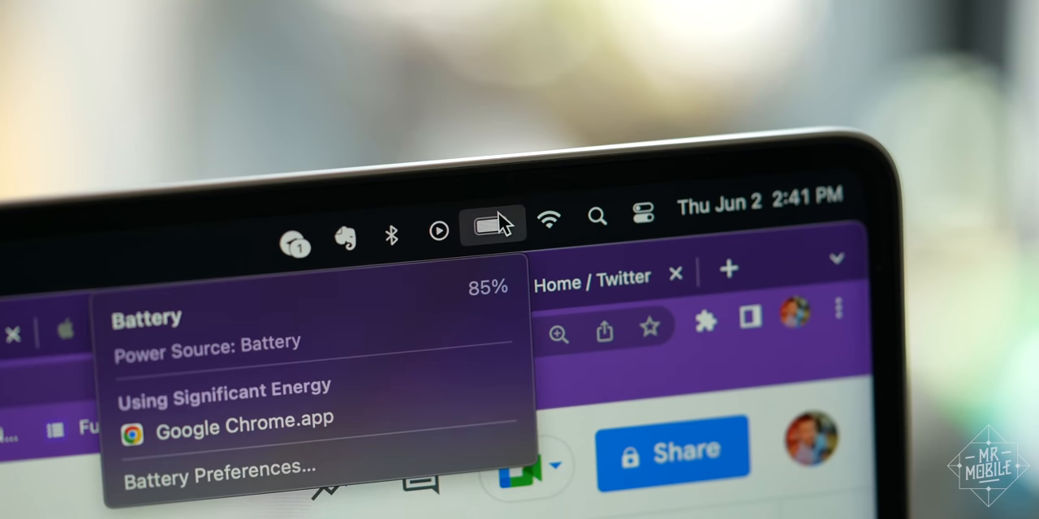